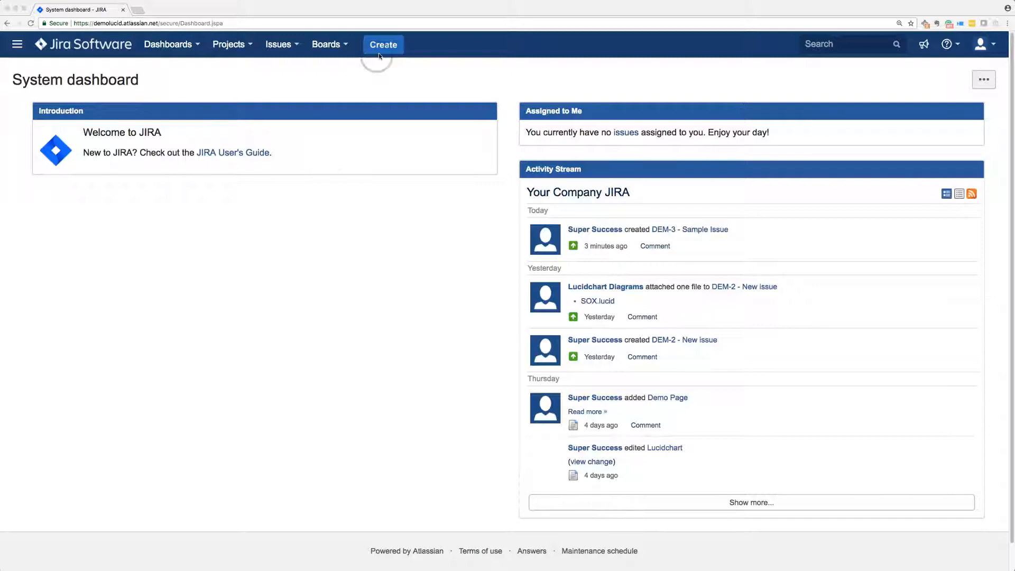
Create a new Improvement issue DEM-4 titled 'Issue' in Demo_Bug_Tracking and go to it
left_click(383, 44)
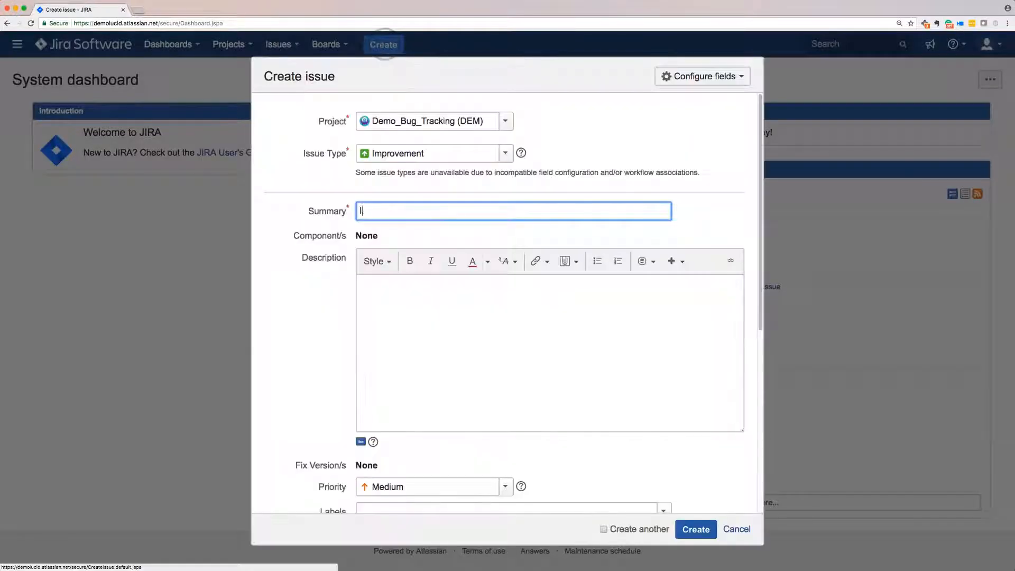
left_click(696, 529)
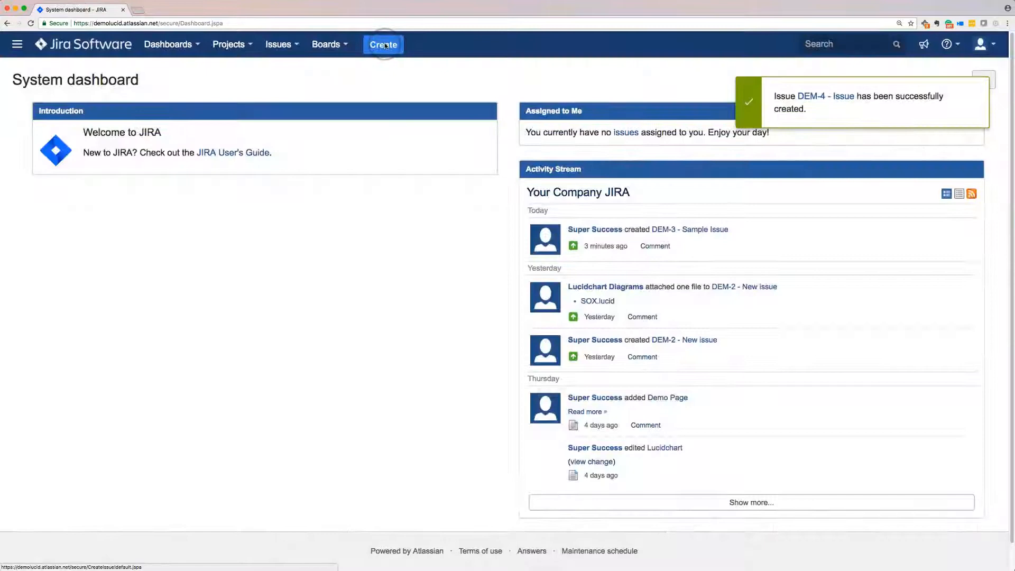
left_click(809, 96)
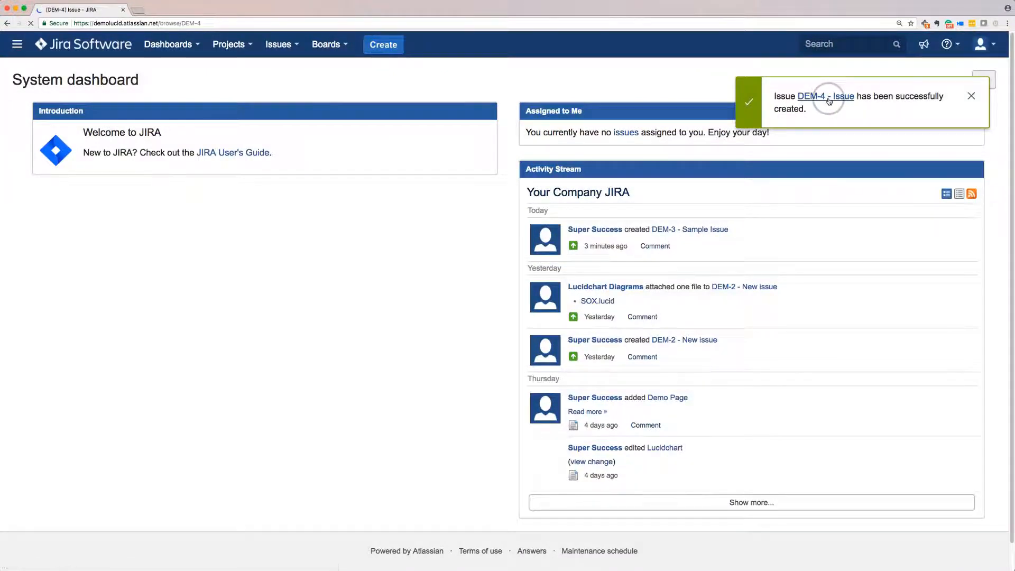
Show the More (•••) actions list on the DEM-4 issue page
left_click(810, 97)
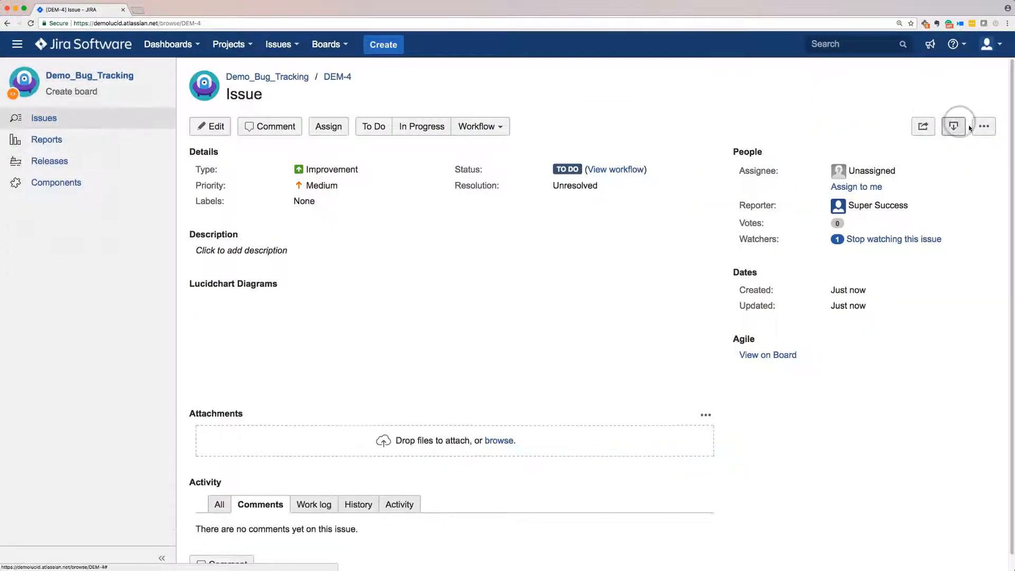
left_click(984, 125)
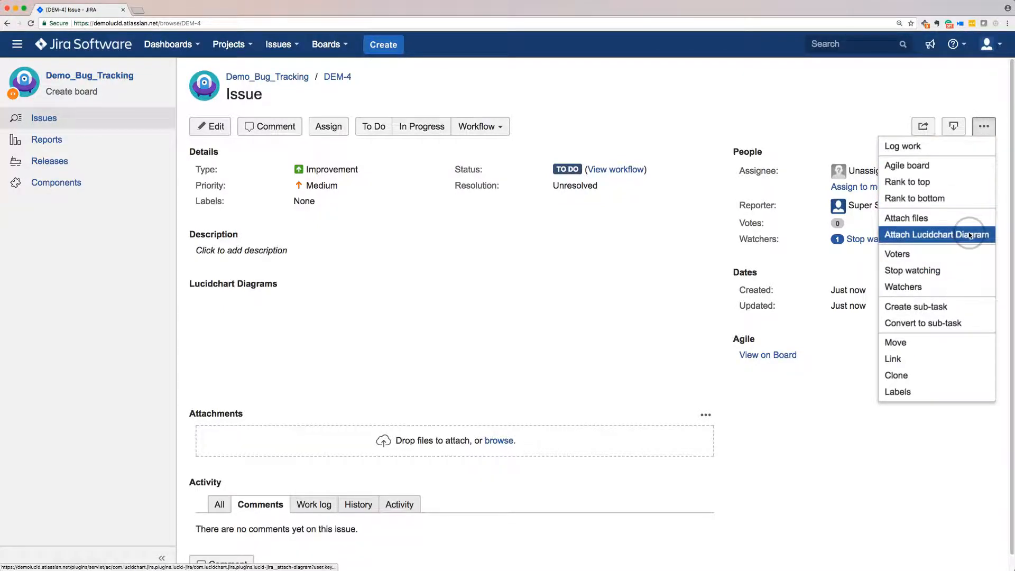
Attach the 'Web sequence diagram' from the Webinar folder to DEM-4
left_click(936, 234)
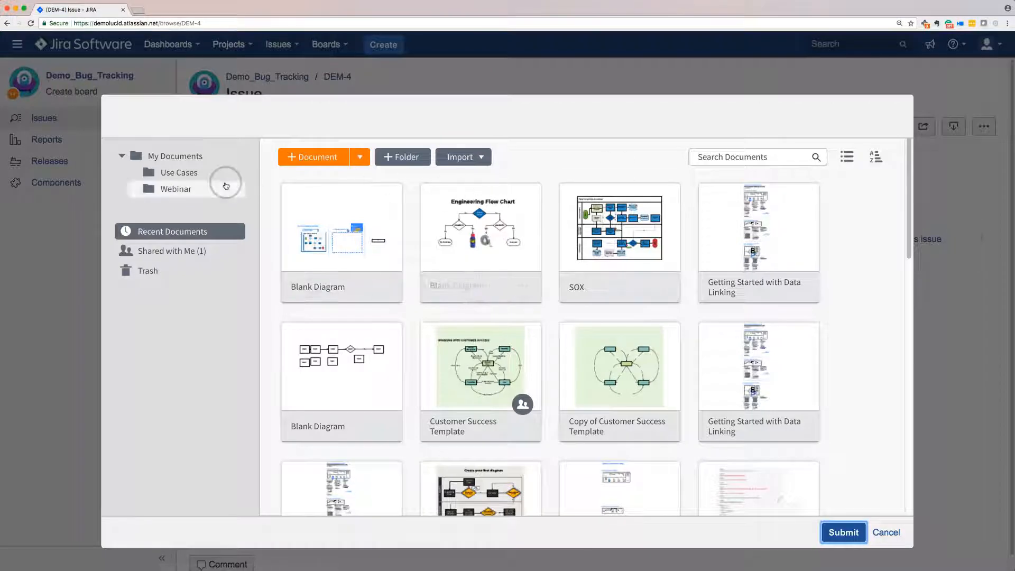
left_click(178, 173)
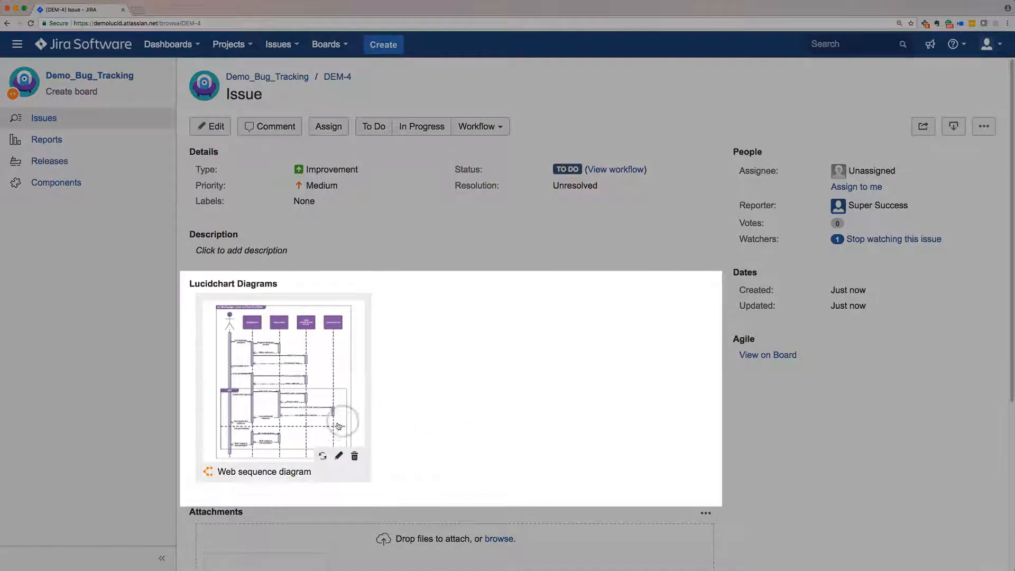
View the attached Web sequence diagram of user authentication full-page in Lucidchart
left_click(338, 457)
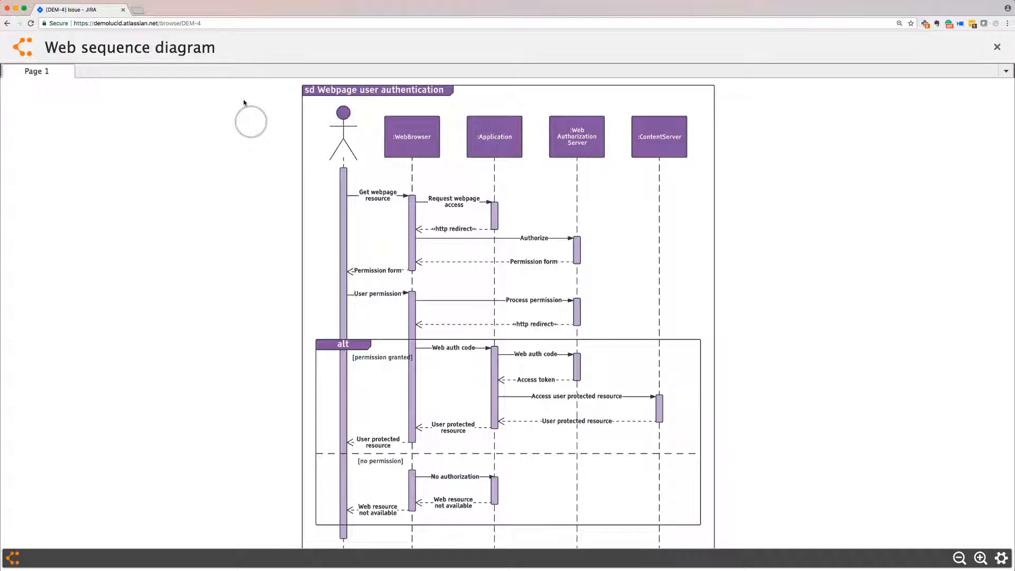
mouse_move(235, 91)
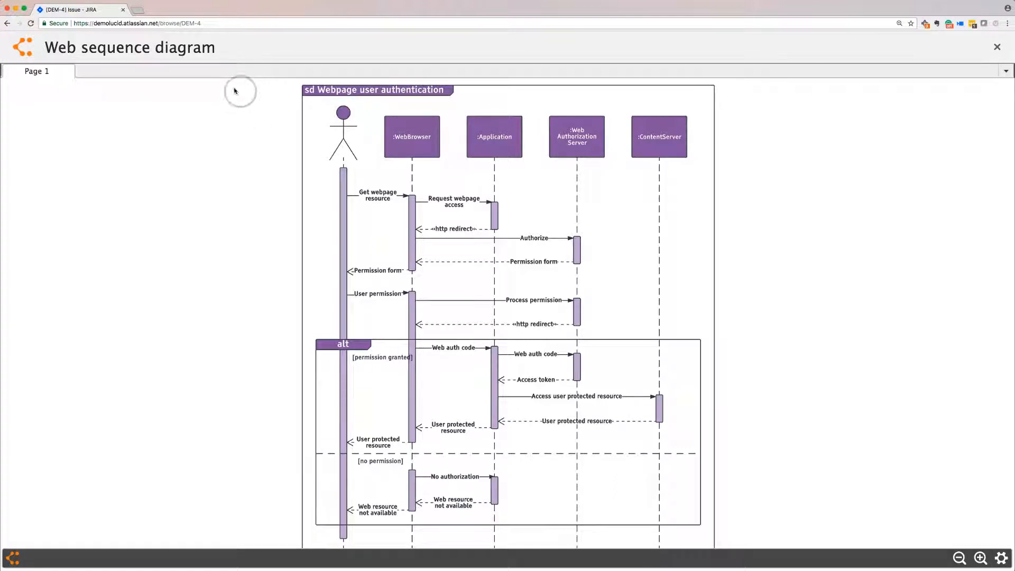
mouse_move(379, 118)
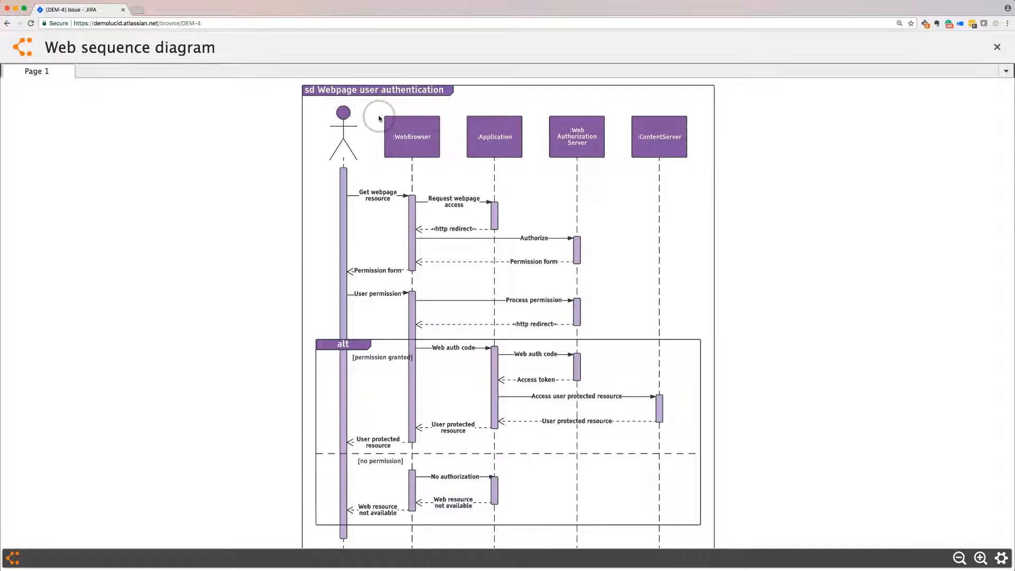
left_click(959, 559)
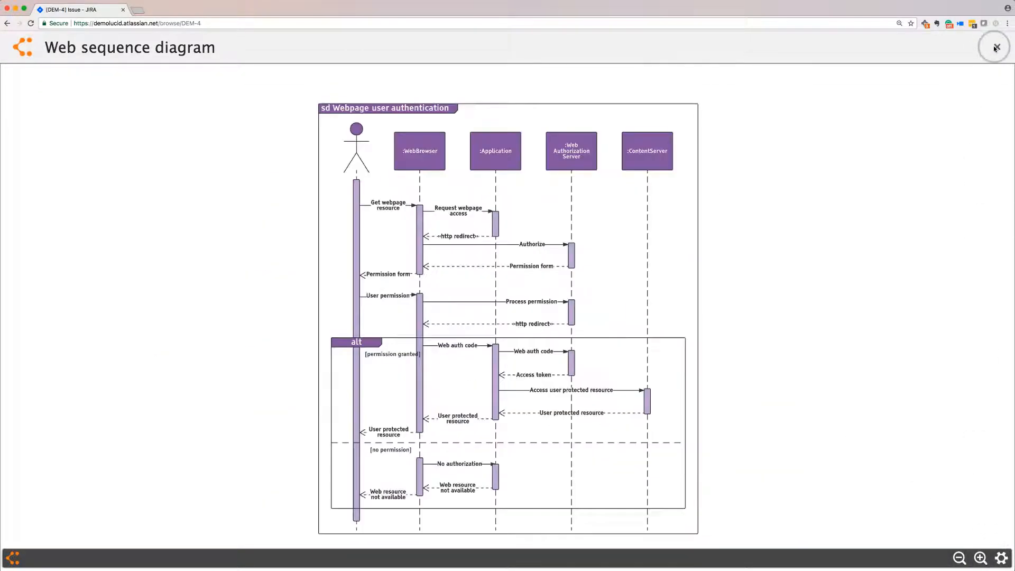
Close the full-page viewer and return to the DEM-4 issue page
left_click(996, 48)
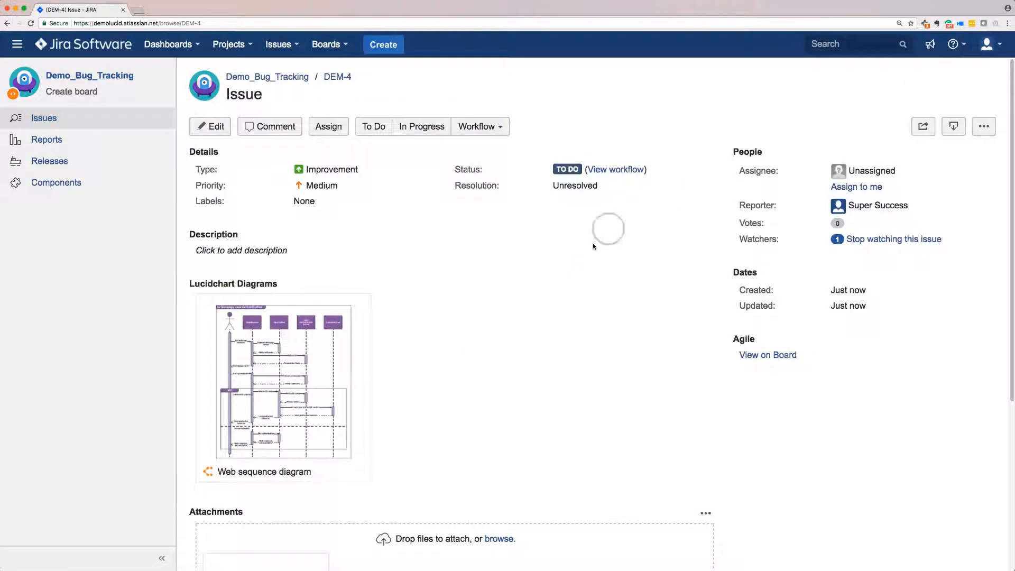
mouse_move(356, 400)
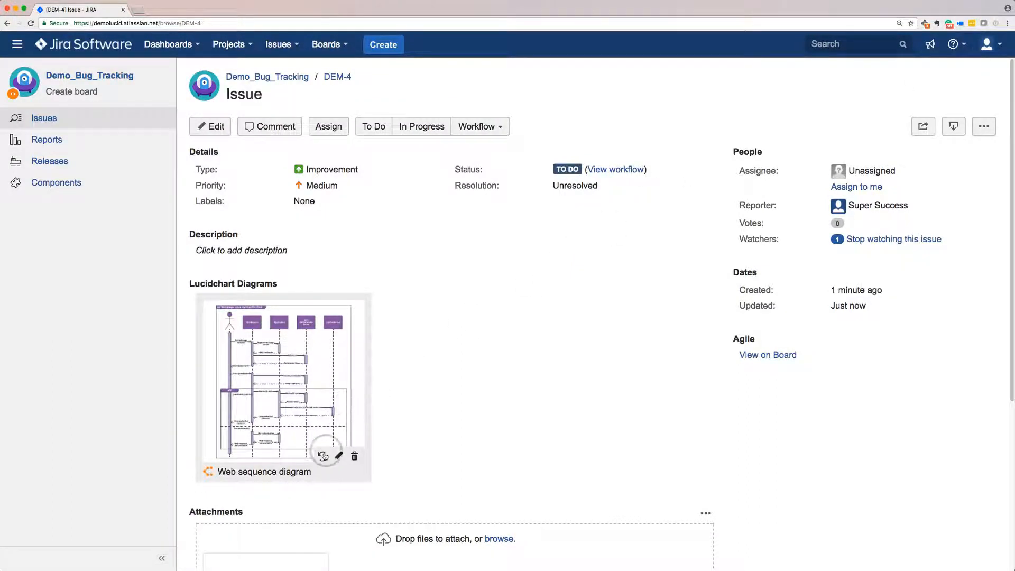
mouse_move(324, 460)
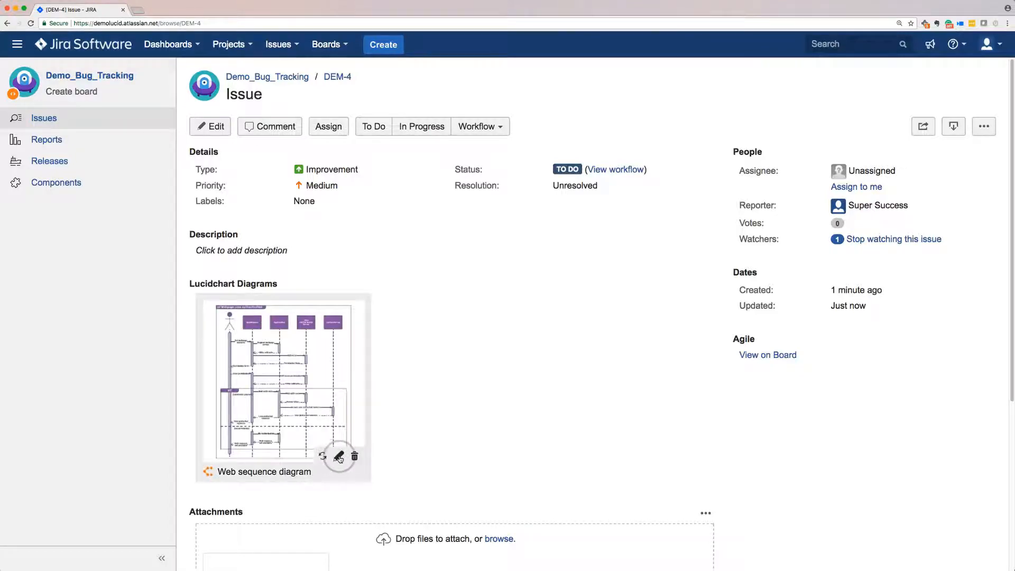
left_click(339, 457)
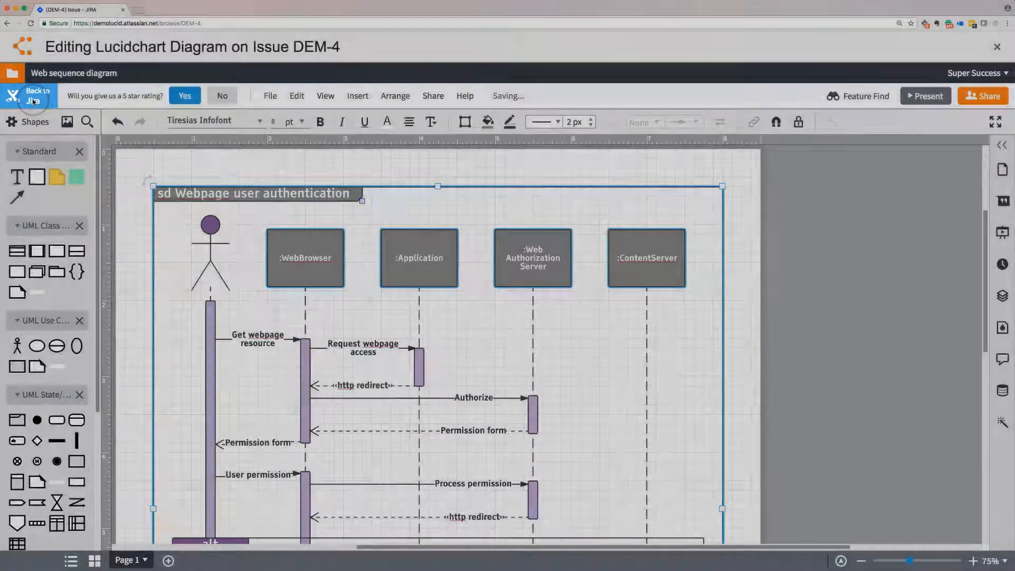
left_click(30, 96)
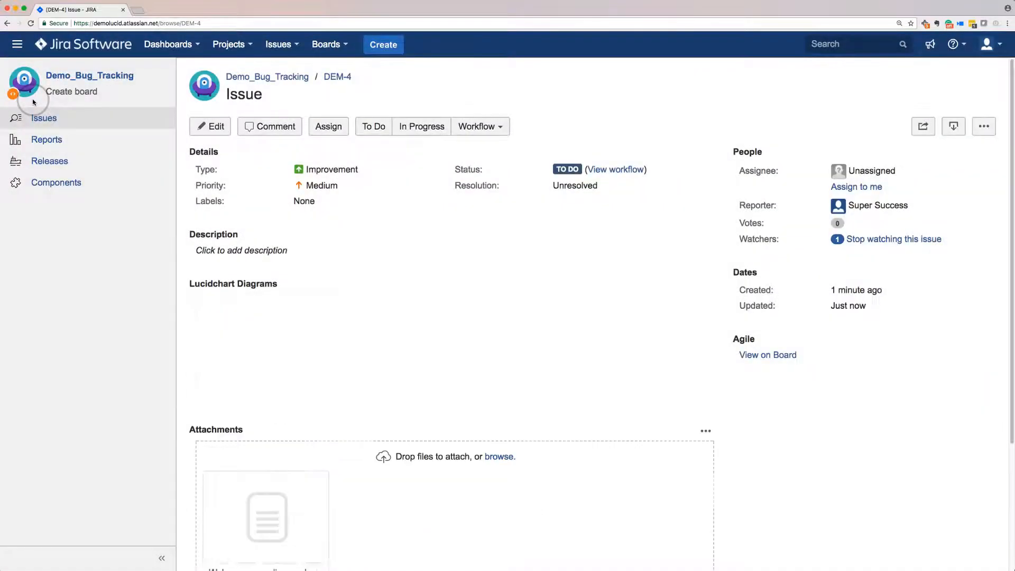